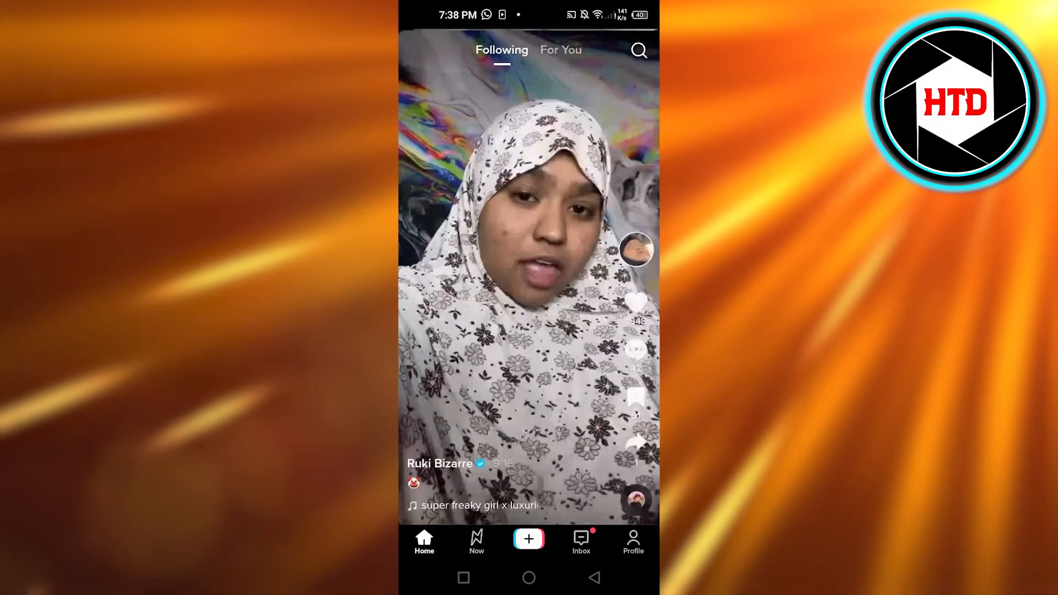
- Scroll the TikTok feed, view the account profile page, then return to the home screen
scroll("up", 3)
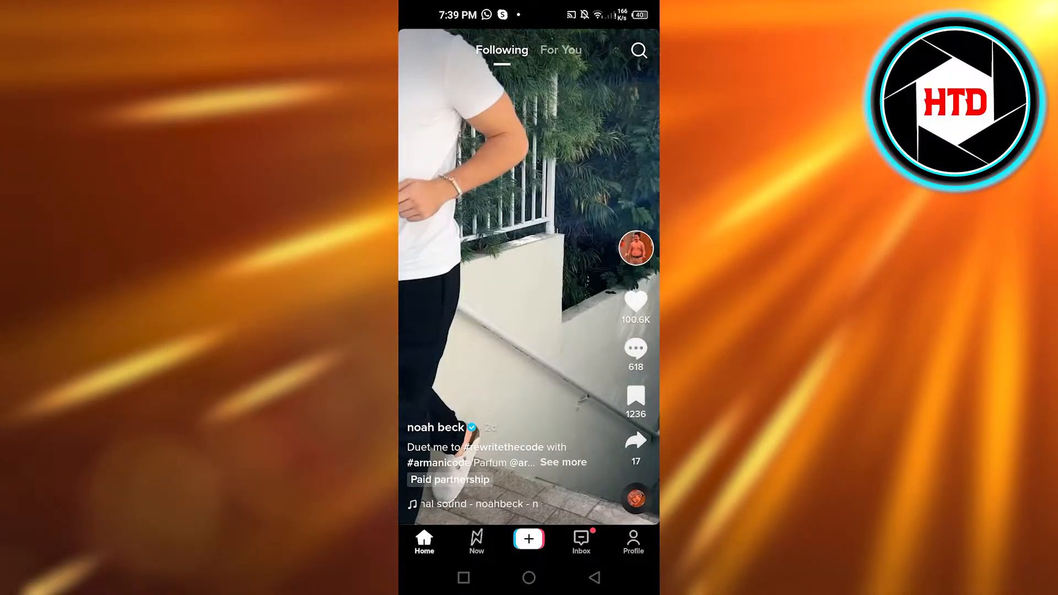
scroll("up", 3)
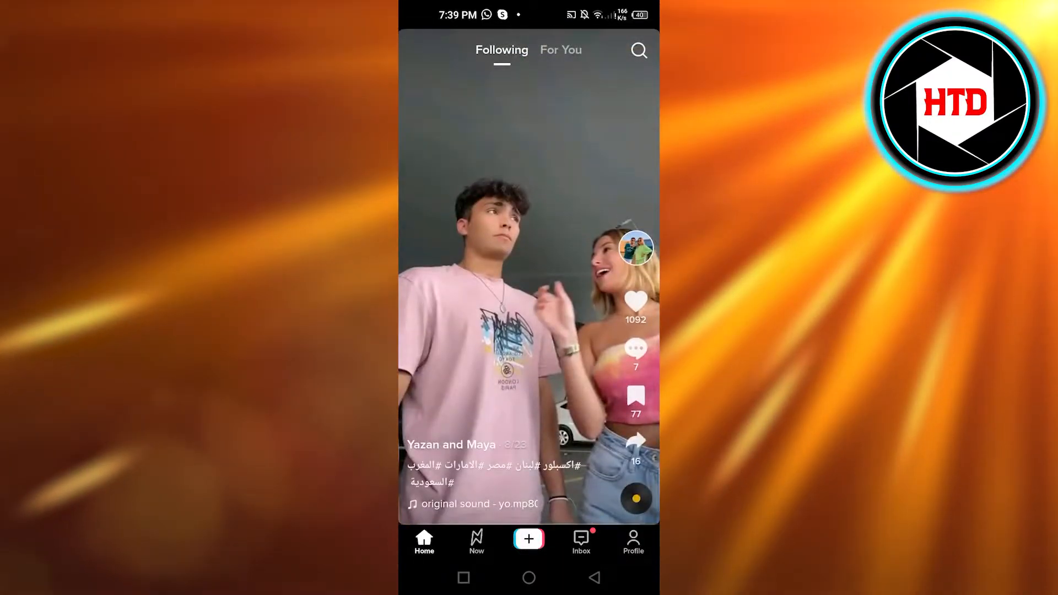
scroll("up", 3)
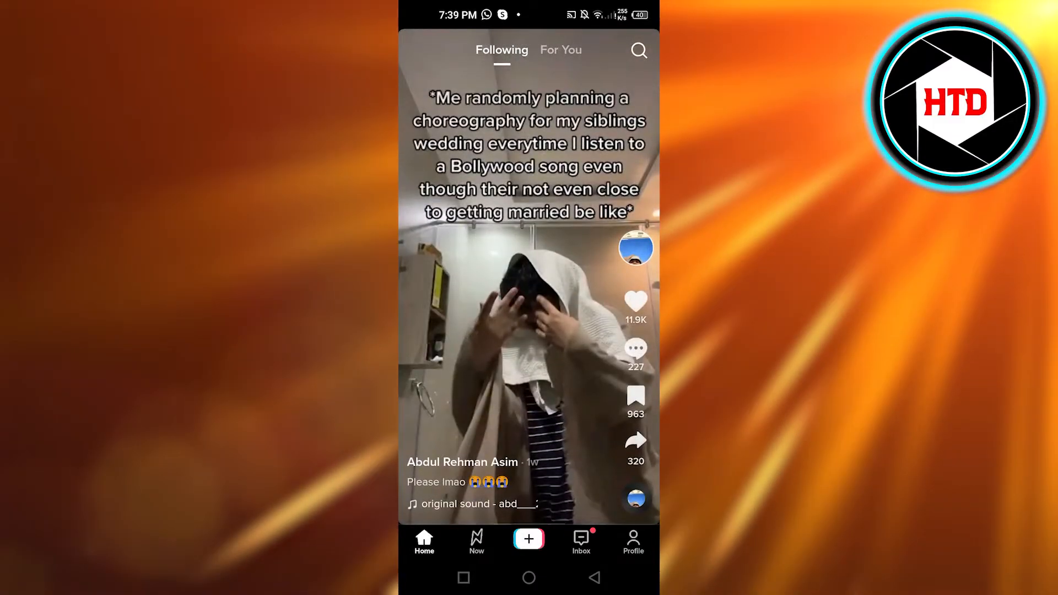
scroll("up", 3)
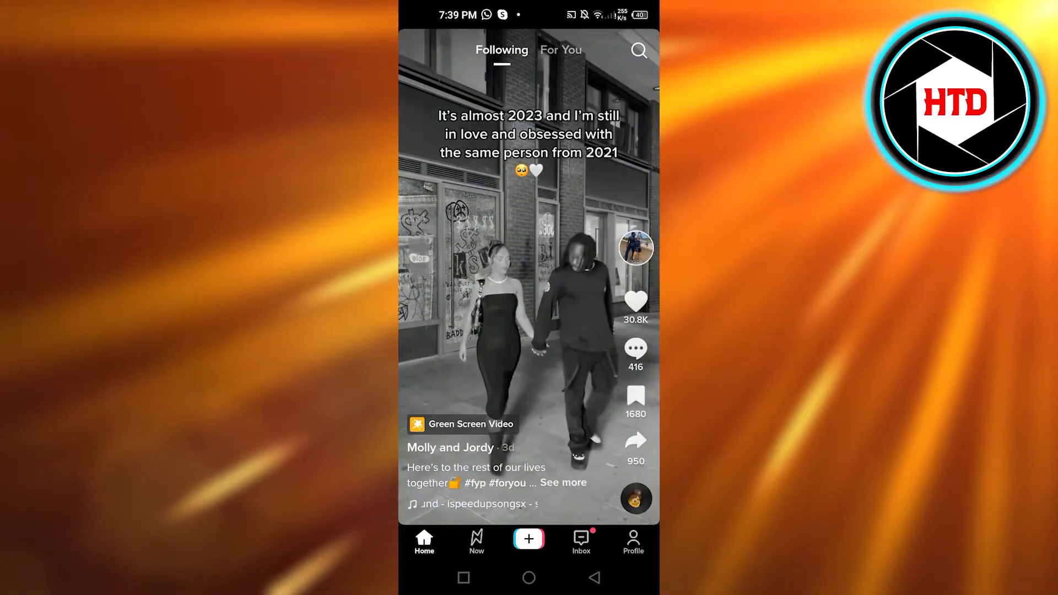
left_click(632, 540)
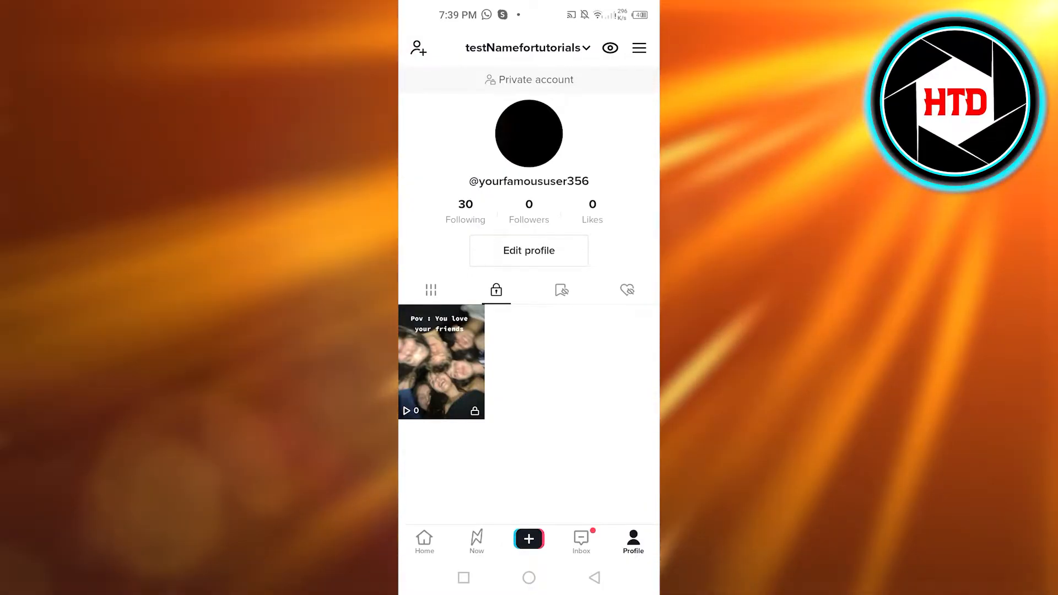
left_click(528, 578)
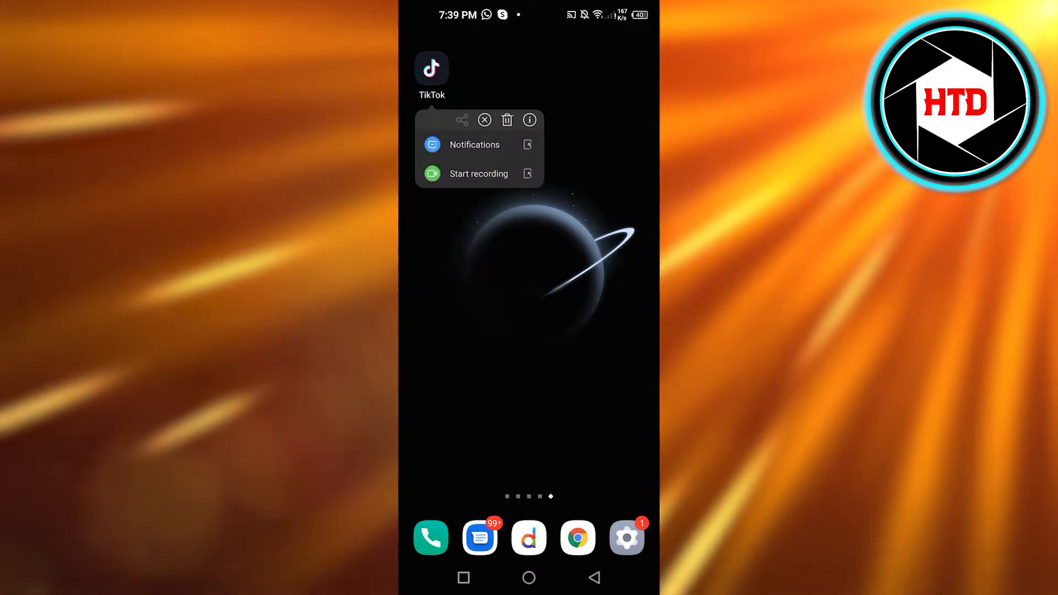
left_click(506, 120)
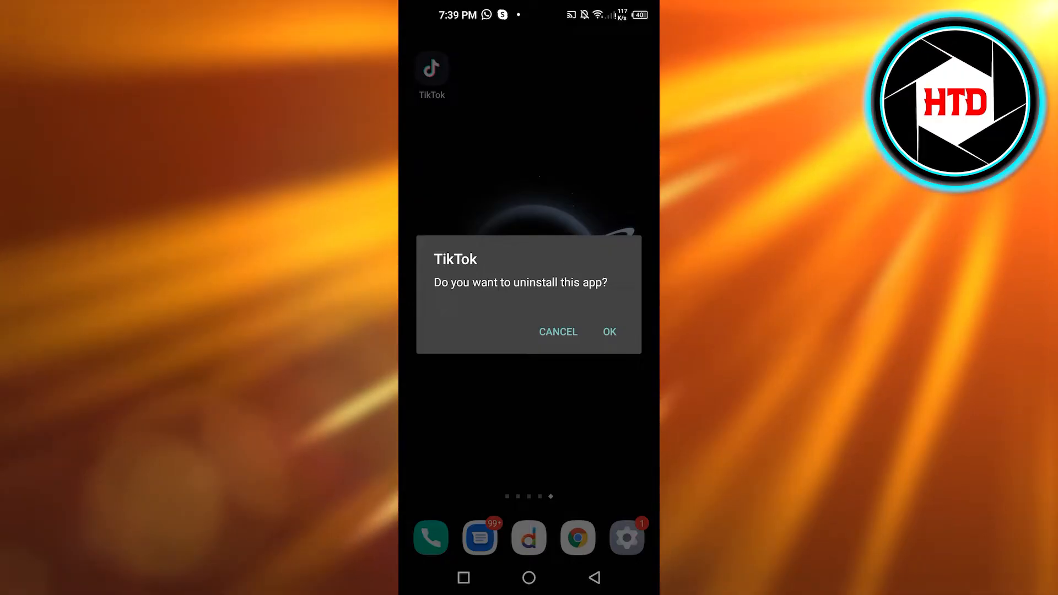
left_click(558, 331)
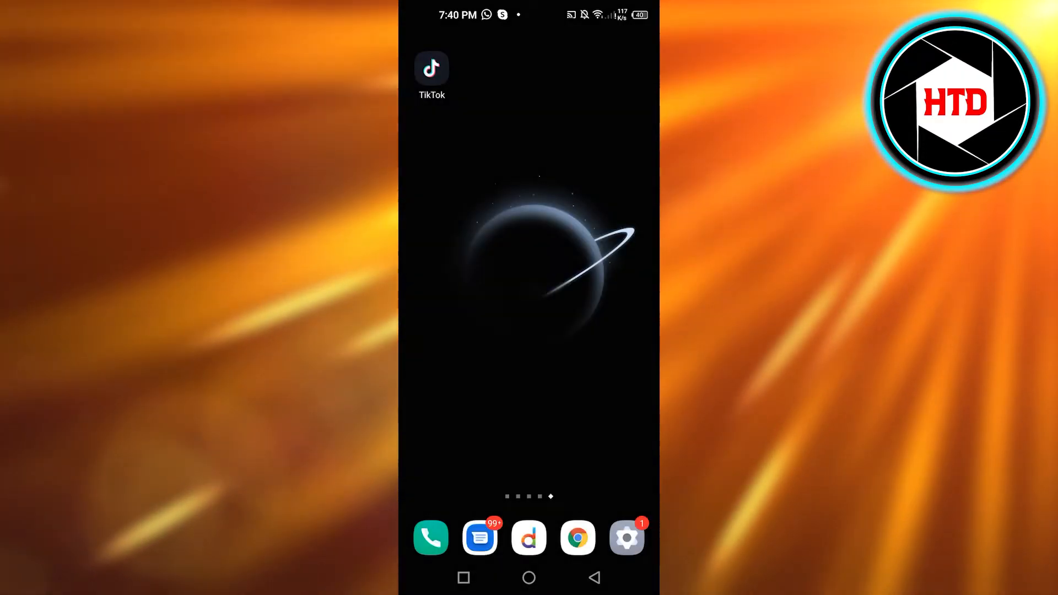
left_click(626, 538)
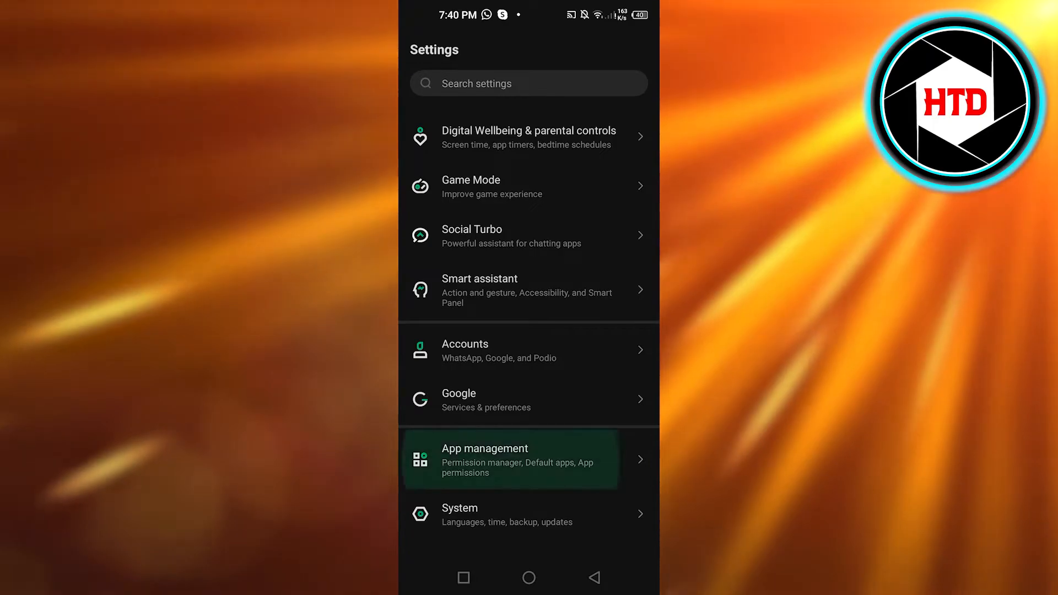
- Open App management in Android Settings
left_click(510, 459)
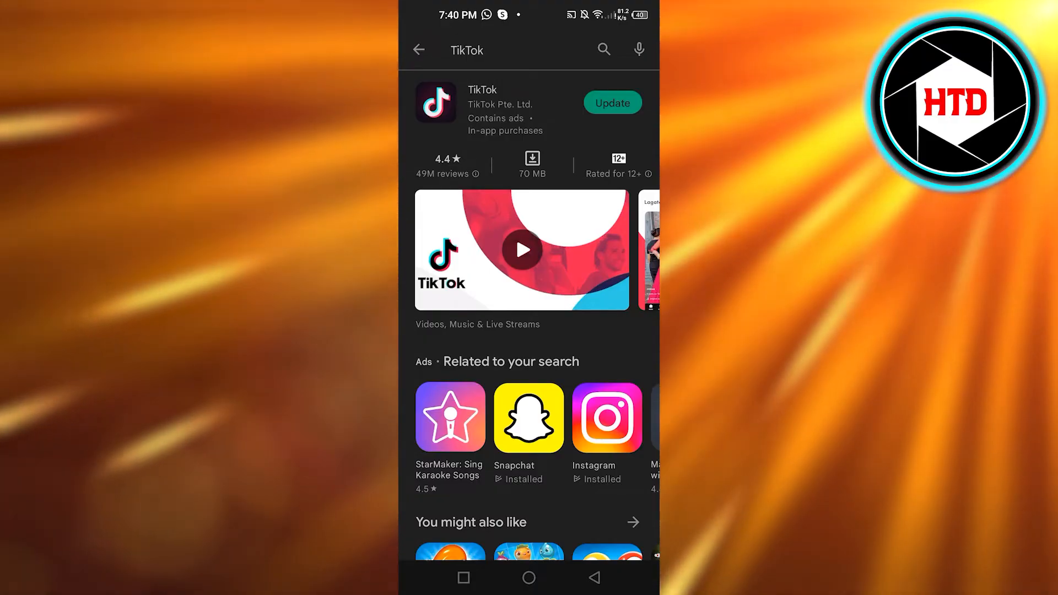
- Open TikTok's Play Store listing and browse its details and screenshots
left_click(419, 49)
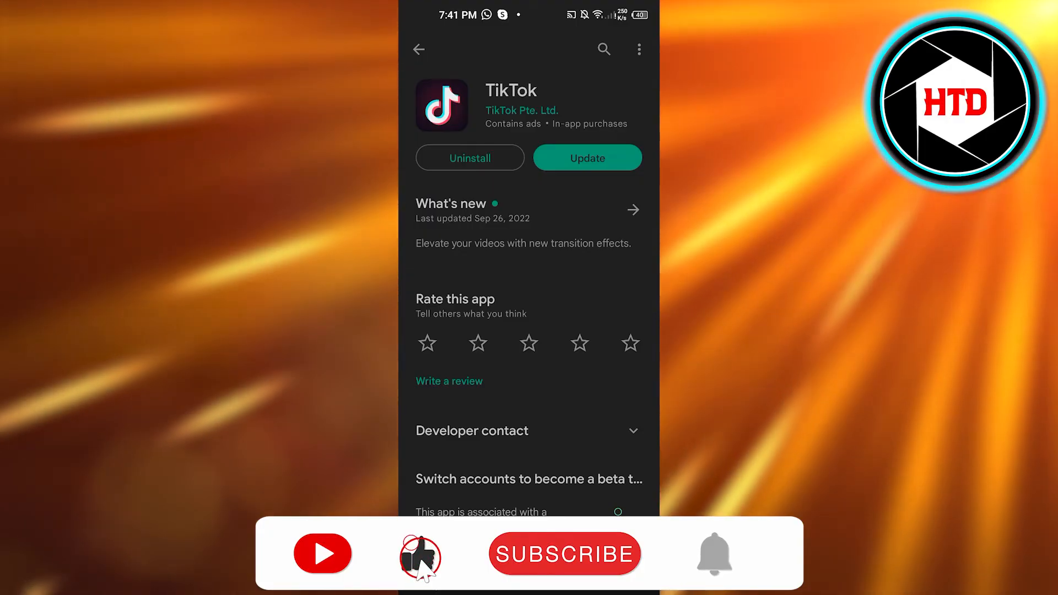
left_click(564, 553)
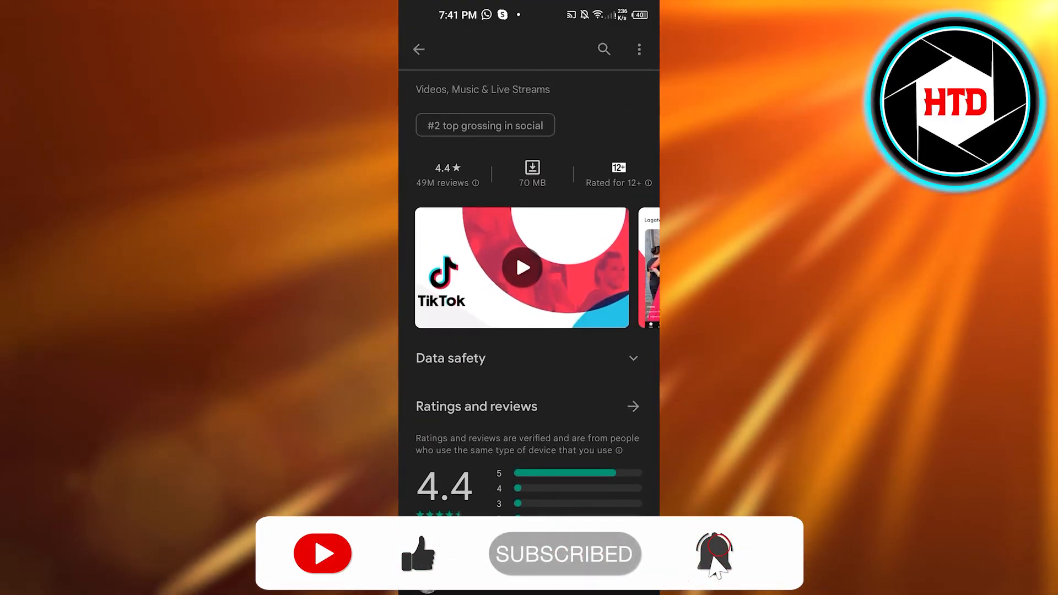
scroll("left", 3)
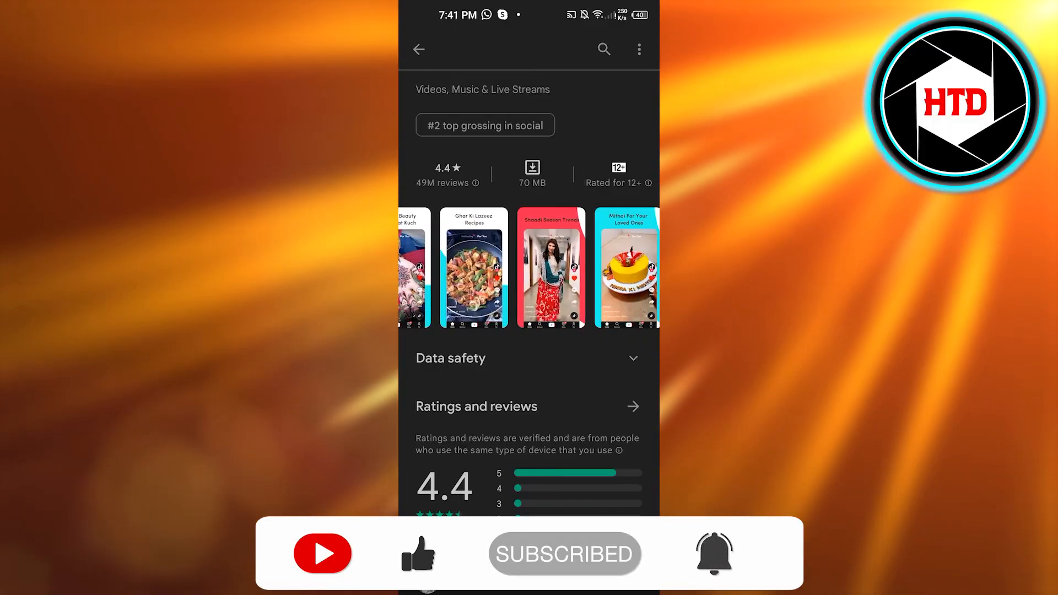